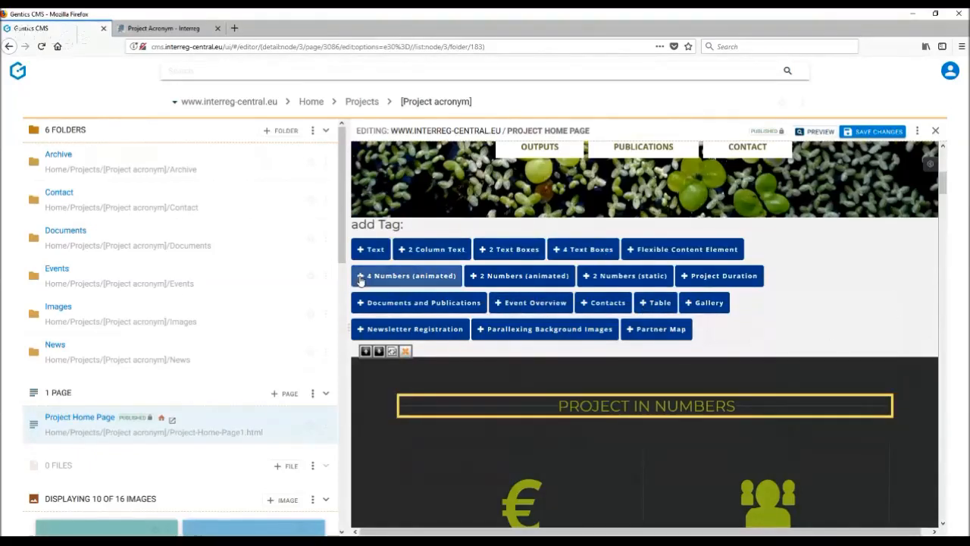
{"action": "mouse_move", "coordinate": [520, 276]}
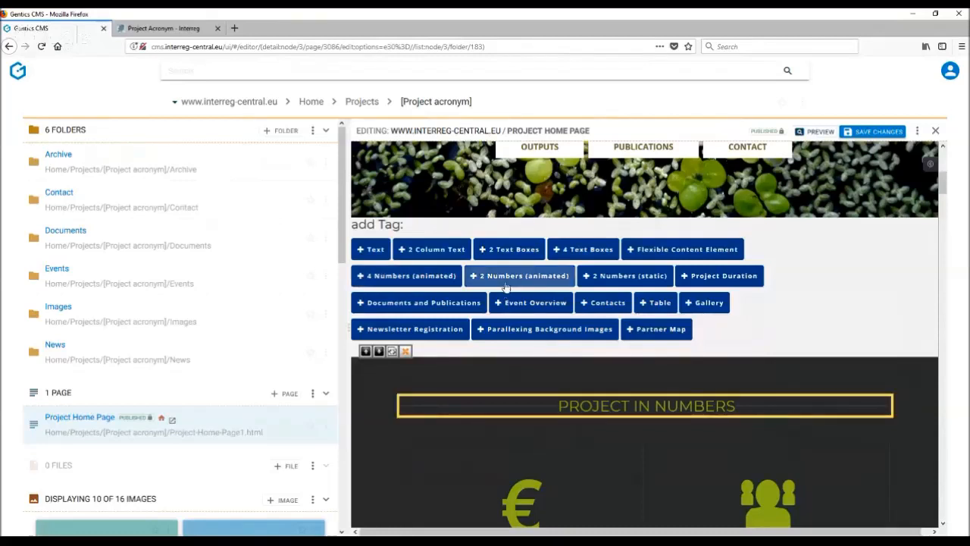
{"action": "mouse_move", "coordinate": [625, 276]}
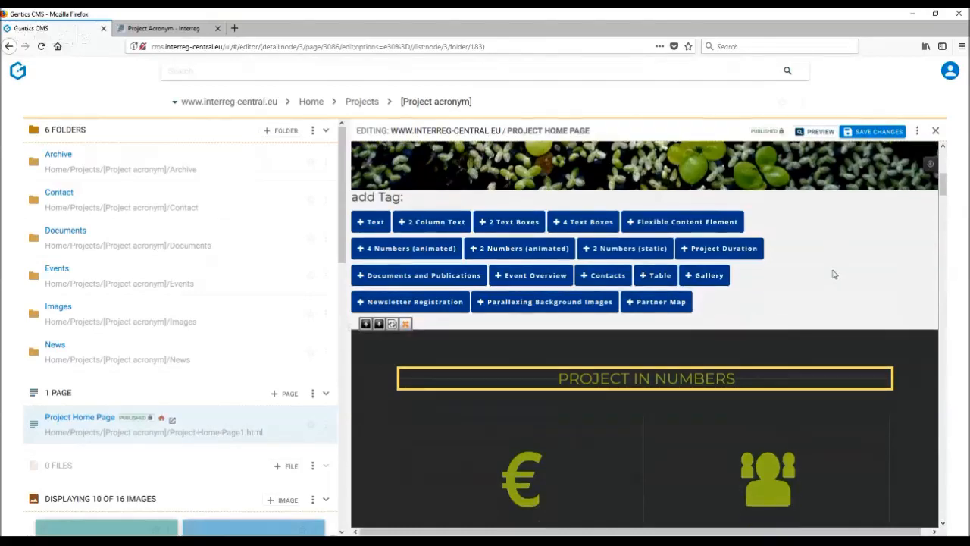
Try editing the MILLION ERDF and OUTPUTS label texts directly on the page.
{"action": "scroll", "scroll_direction": "down", "scroll_amount": 3}
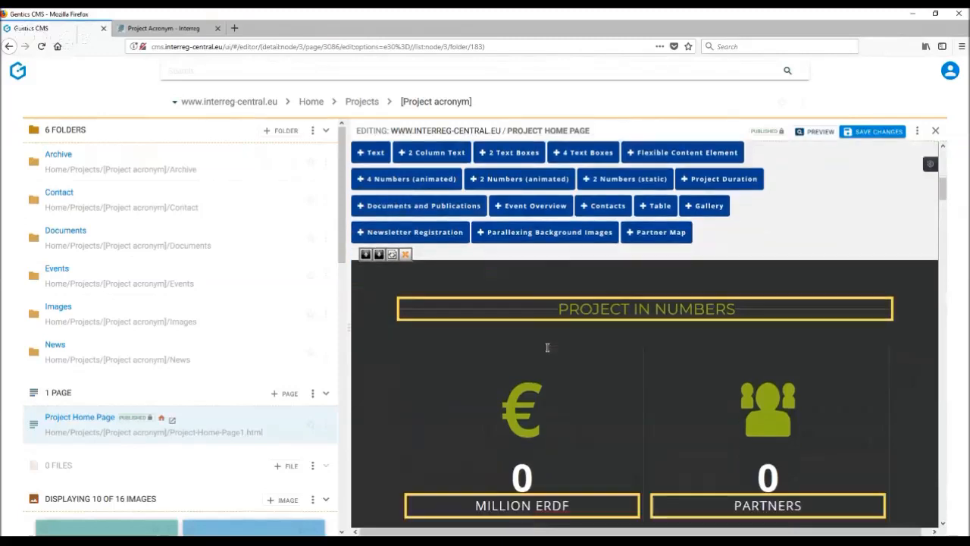
{"action": "scroll", "scroll_direction": "up", "scroll_amount": 3}
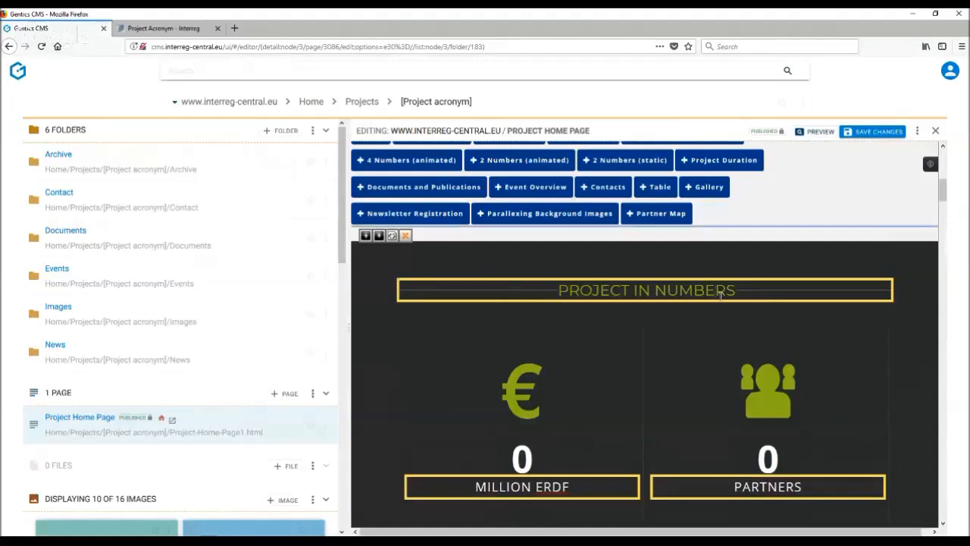
{"action": "left_click", "coordinate": [646, 290]}
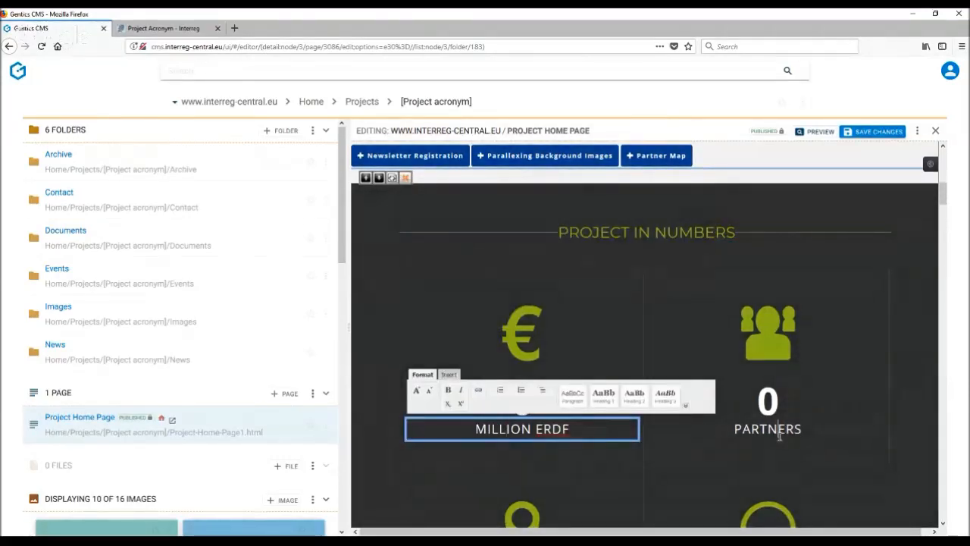
{"action": "scroll", "scroll_direction": "down", "scroll_amount": 3}
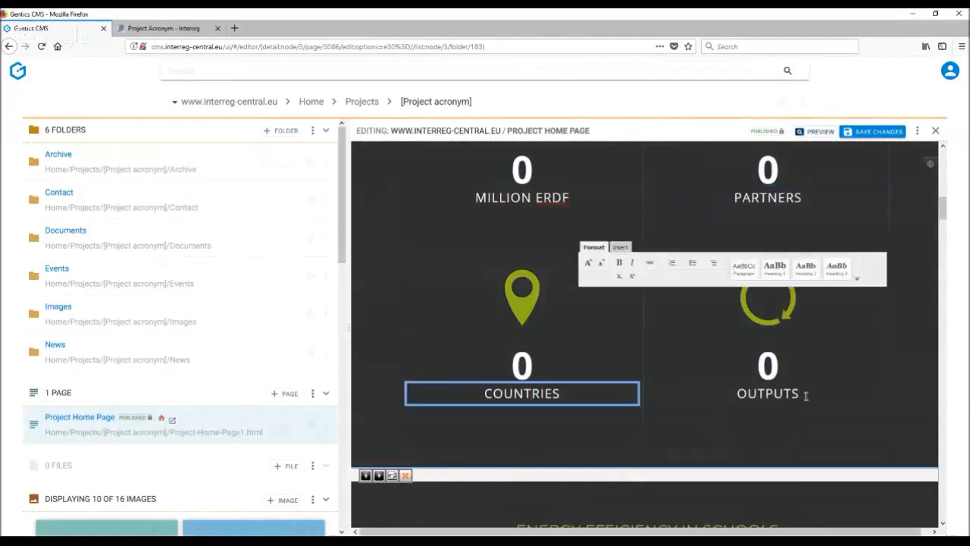
{"action": "left_click", "coordinate": [767, 393]}
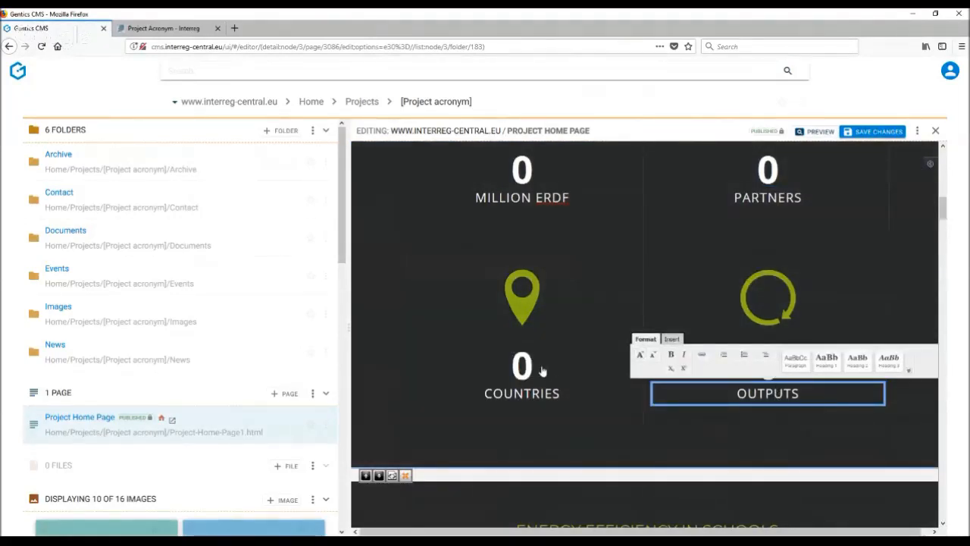
{"action": "scroll", "scroll_direction": "up", "scroll_amount": 3}
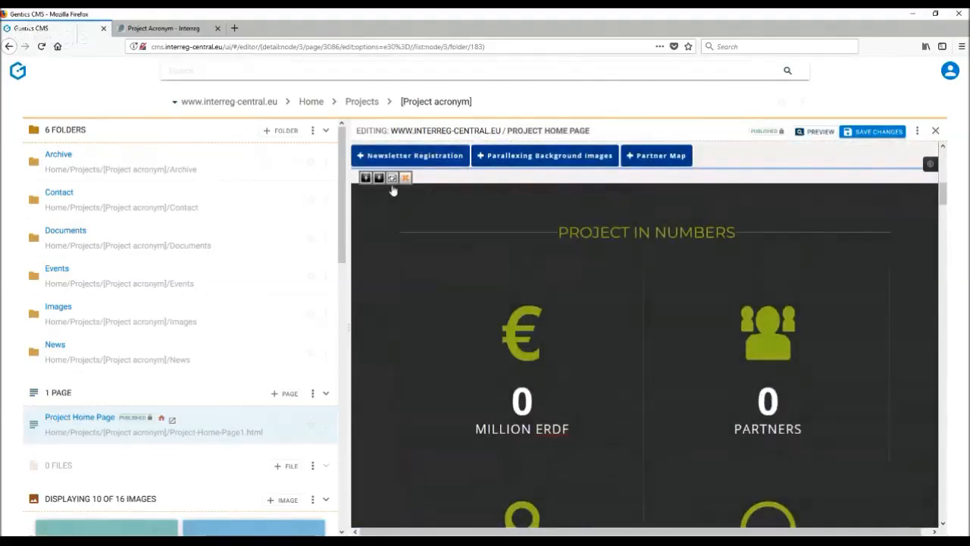
Bring up the 4 Animated Numbers Section form showing title, label 'Million ERDF' and number 4.3.
{"action": "left_click", "coordinate": [391, 177]}
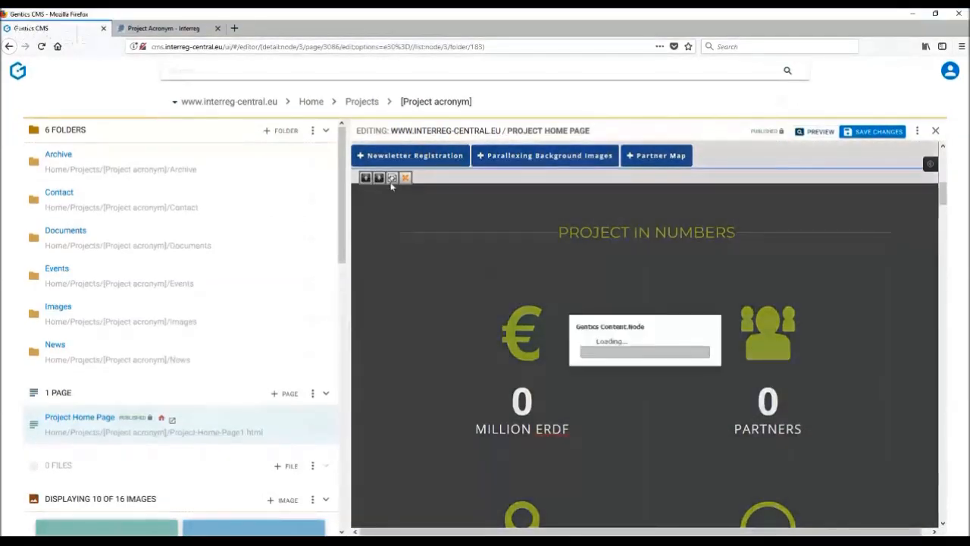
{"action": "left_click", "coordinate": [391, 177]}
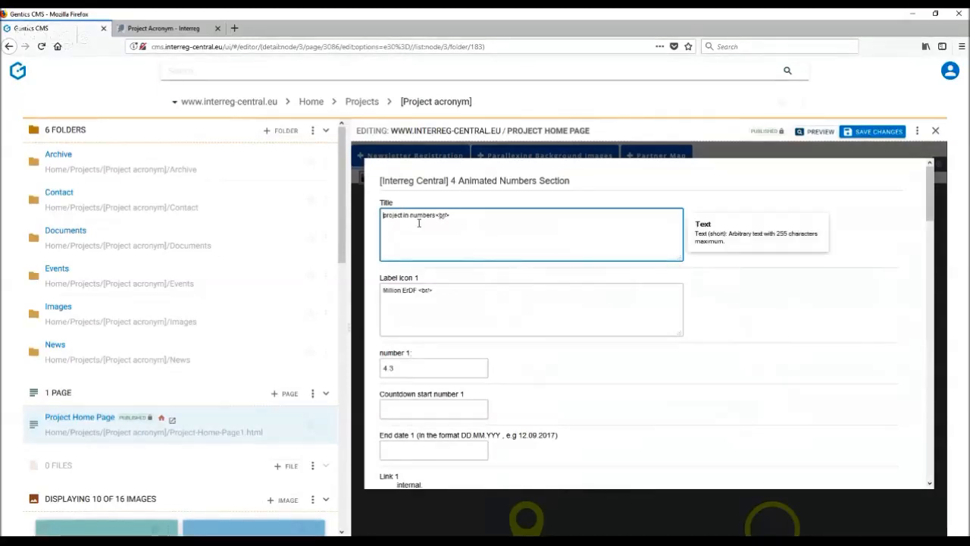
{"action": "mouse_move", "coordinate": [415, 271]}
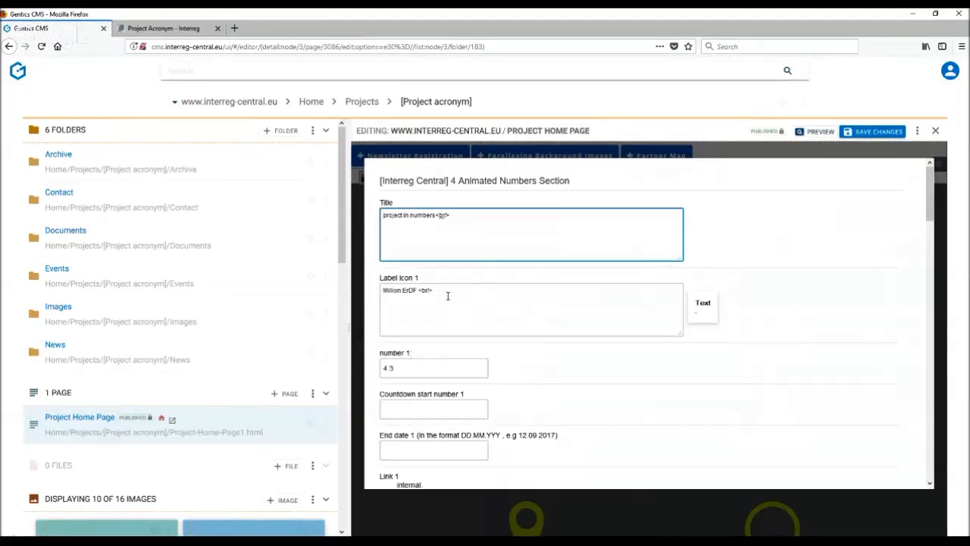
{"action": "mouse_move", "coordinate": [704, 273]}
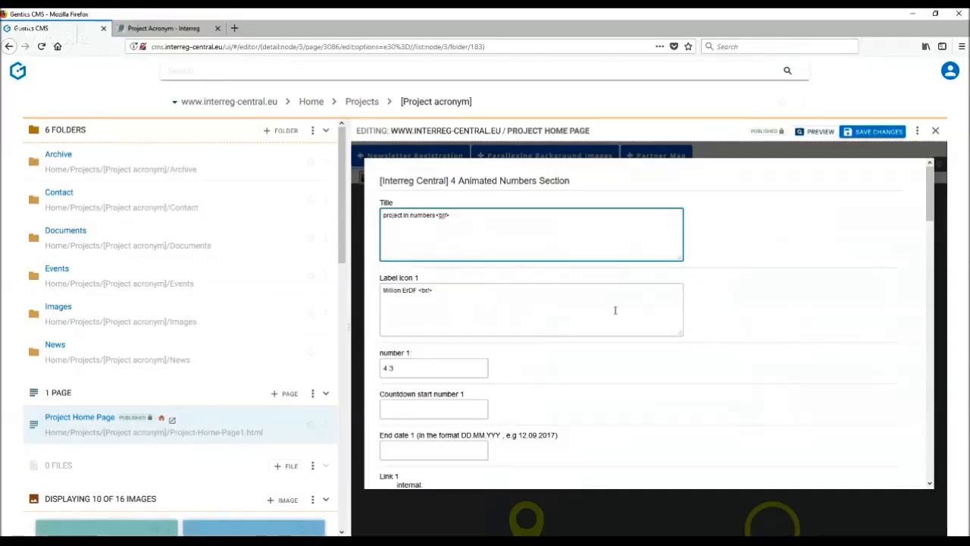
{"action": "mouse_move", "coordinate": [461, 227]}
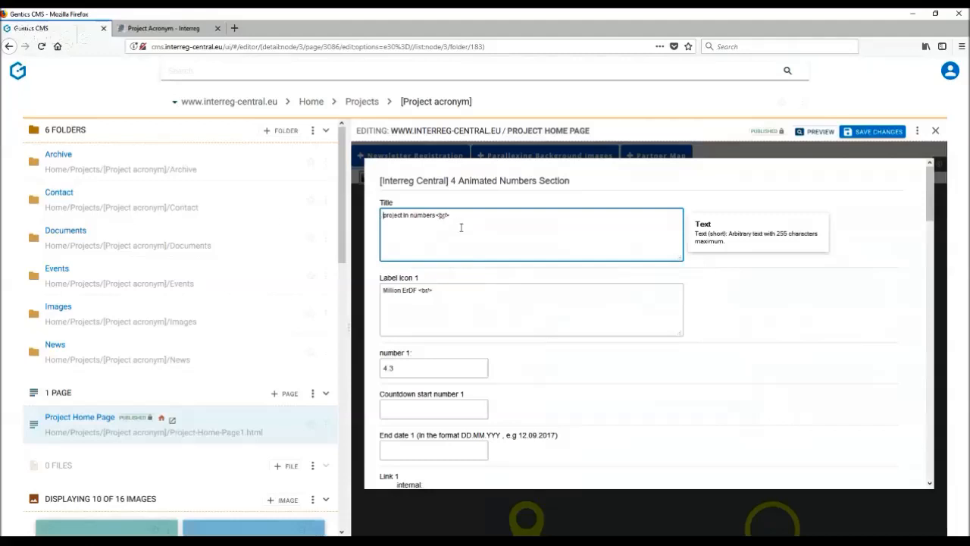
{"action": "scroll", "scroll_direction": "down", "scroll_amount": 3}
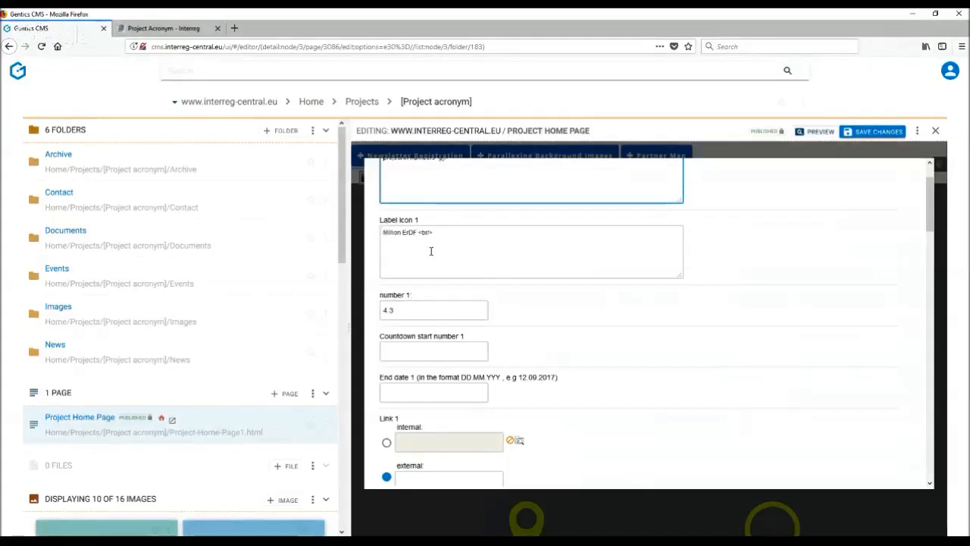
{"action": "mouse_move", "coordinate": [416, 321]}
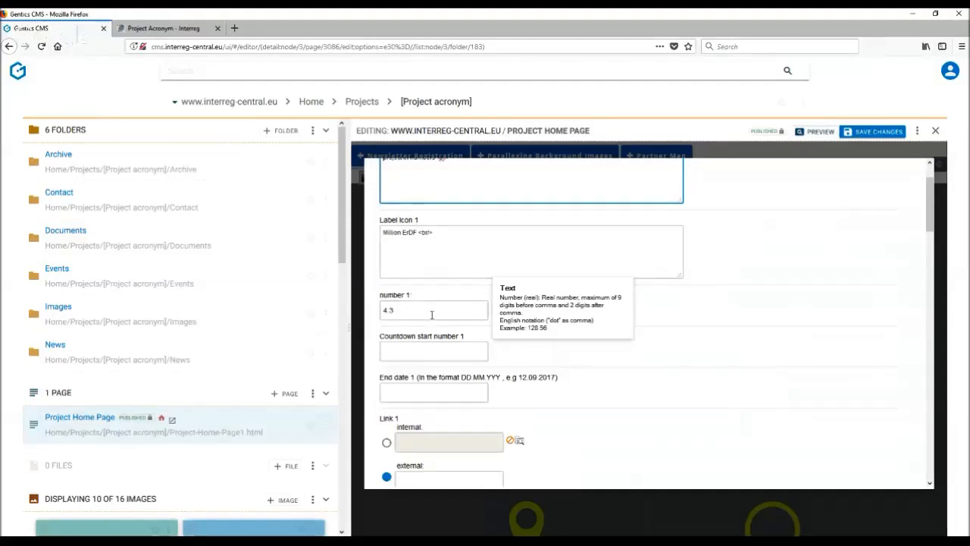
{"action": "mouse_move", "coordinate": [720, 368]}
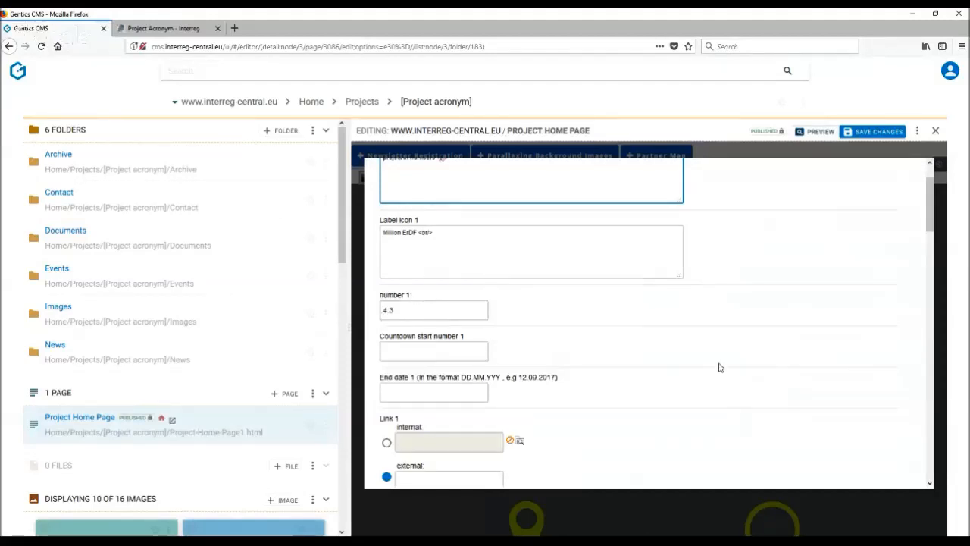
{"action": "scroll", "scroll_direction": "down", "scroll_amount": 3}
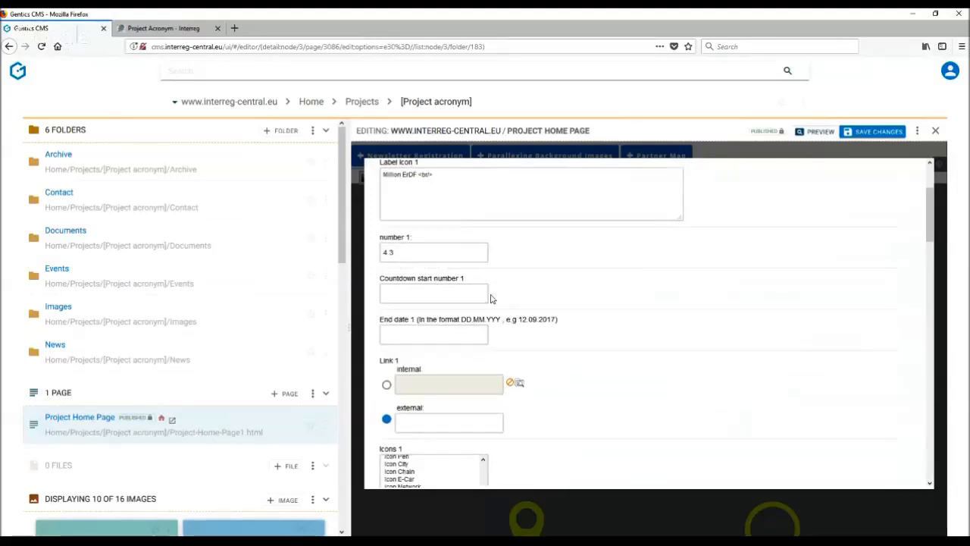
{"action": "mouse_move", "coordinate": [376, 332]}
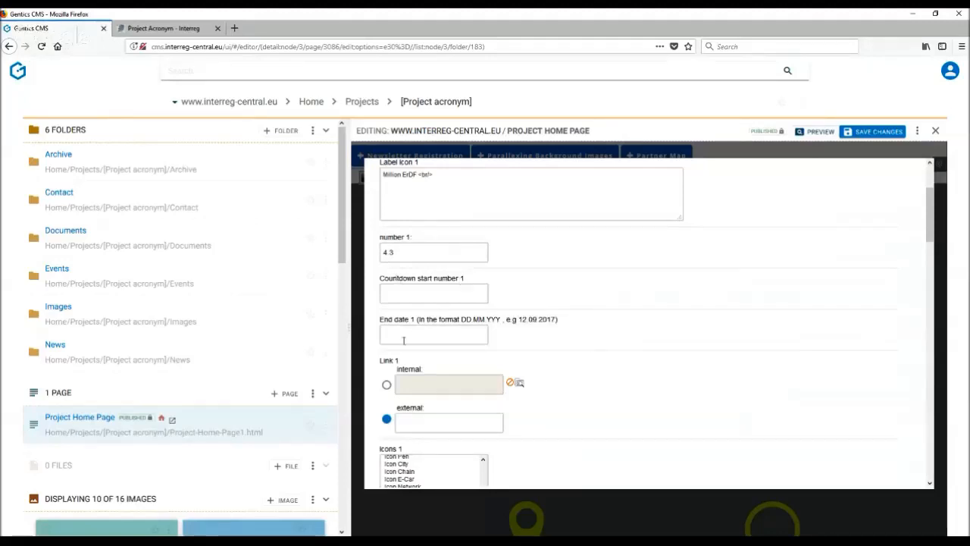
{"action": "mouse_move", "coordinate": [591, 347]}
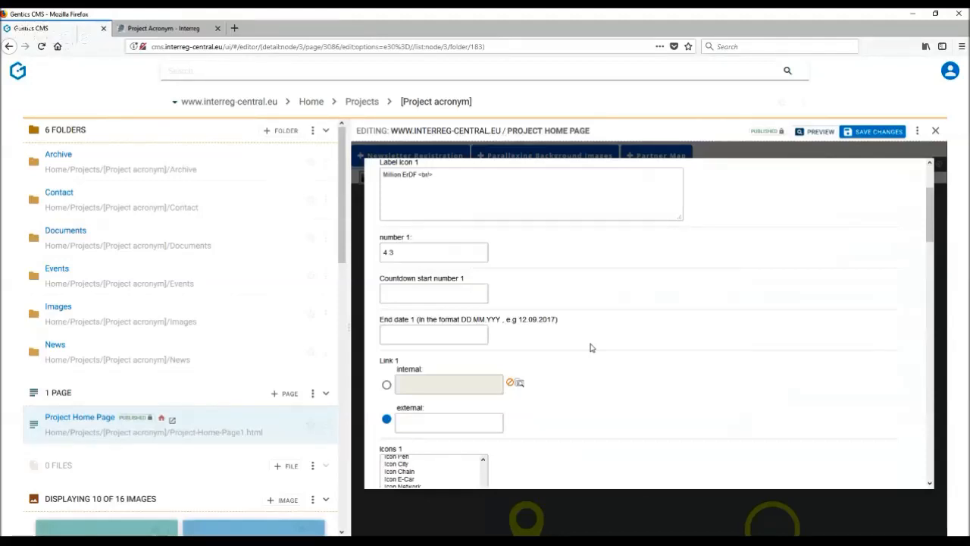
{"action": "mouse_move", "coordinate": [500, 291]}
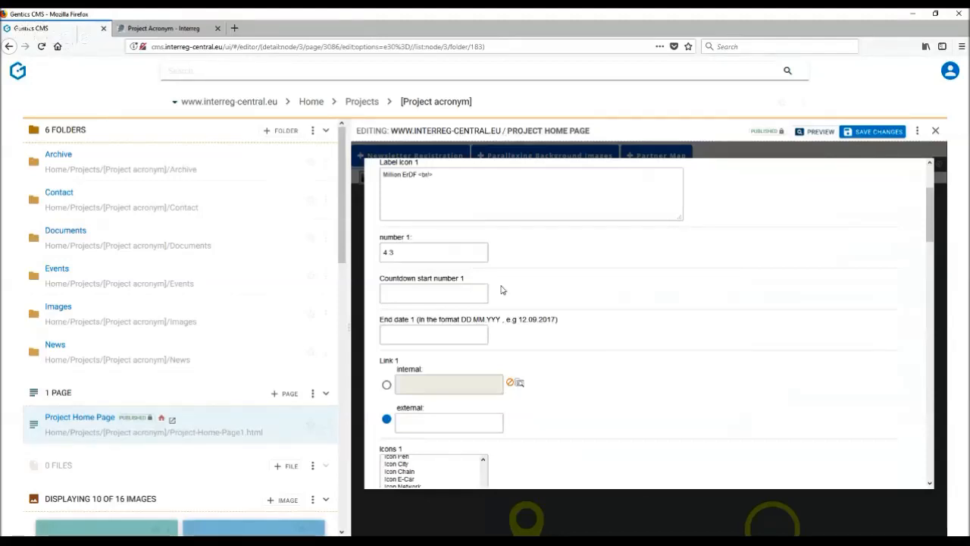
{"action": "mouse_move", "coordinate": [564, 314]}
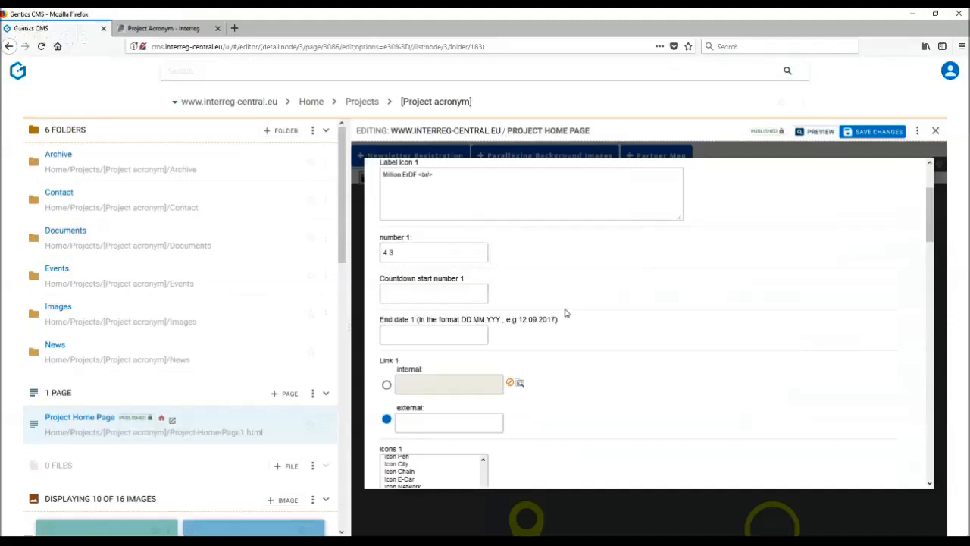
{"action": "mouse_move", "coordinate": [694, 324]}
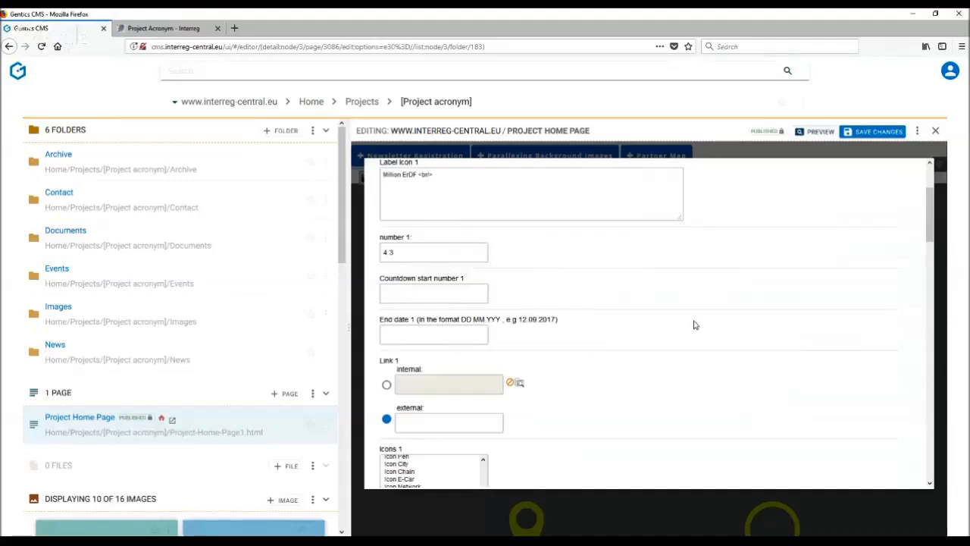
{"action": "mouse_move", "coordinate": [719, 335]}
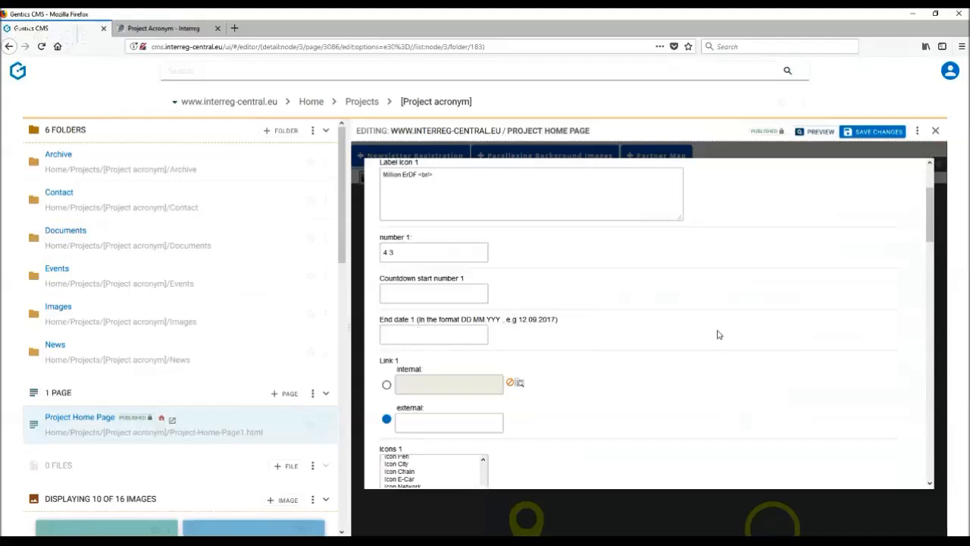
{"action": "scroll", "scroll_direction": "down", "scroll_amount": 3}
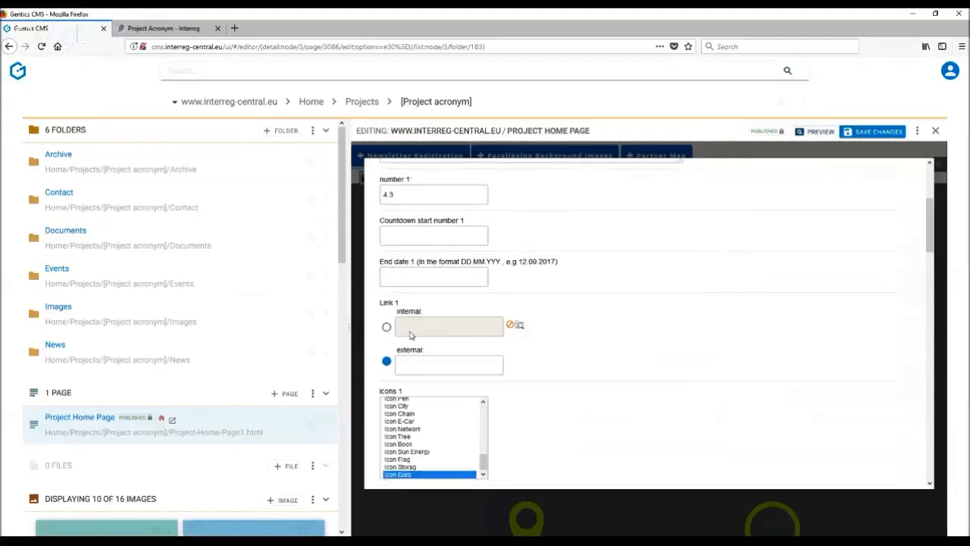
{"action": "mouse_move", "coordinate": [582, 276]}
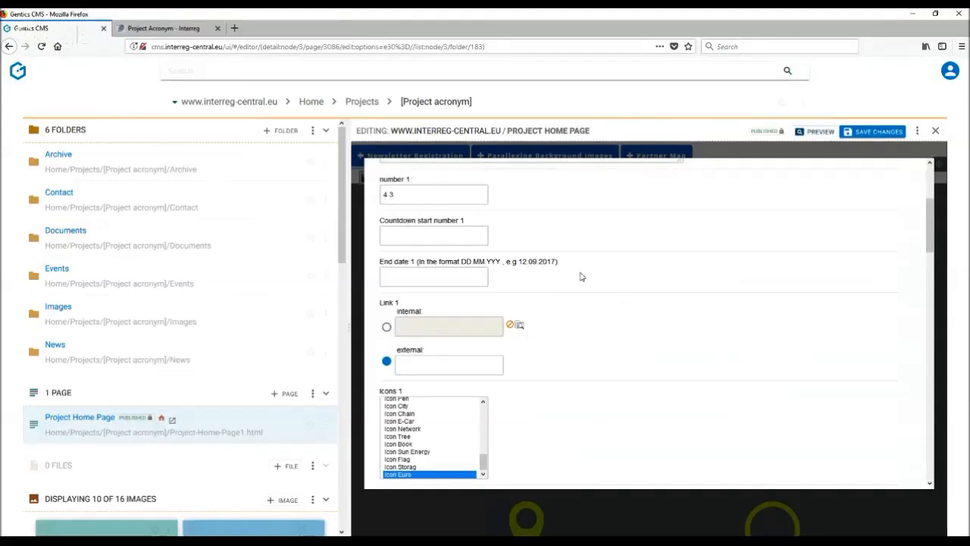
{"action": "scroll", "scroll_direction": "down", "scroll_amount": 3}
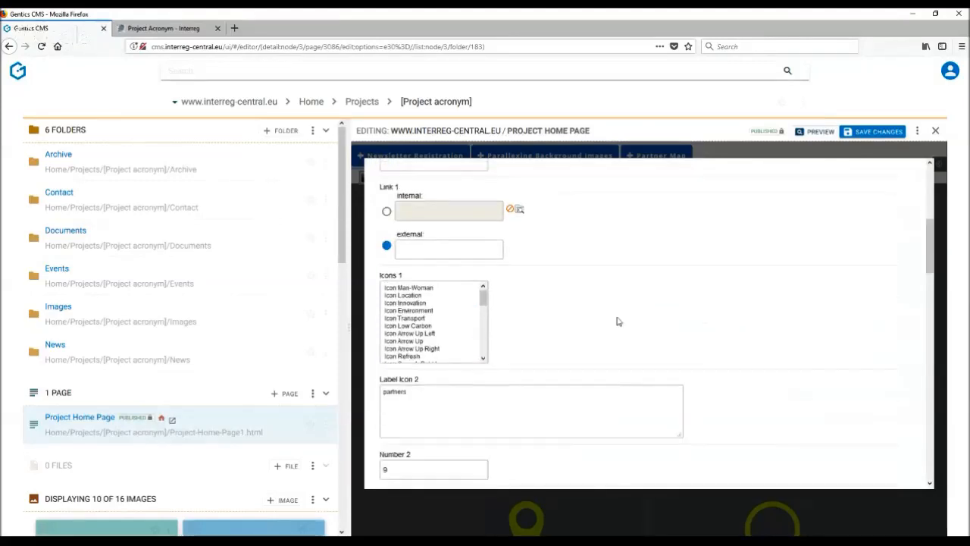
{"action": "mouse_move", "coordinate": [576, 351]}
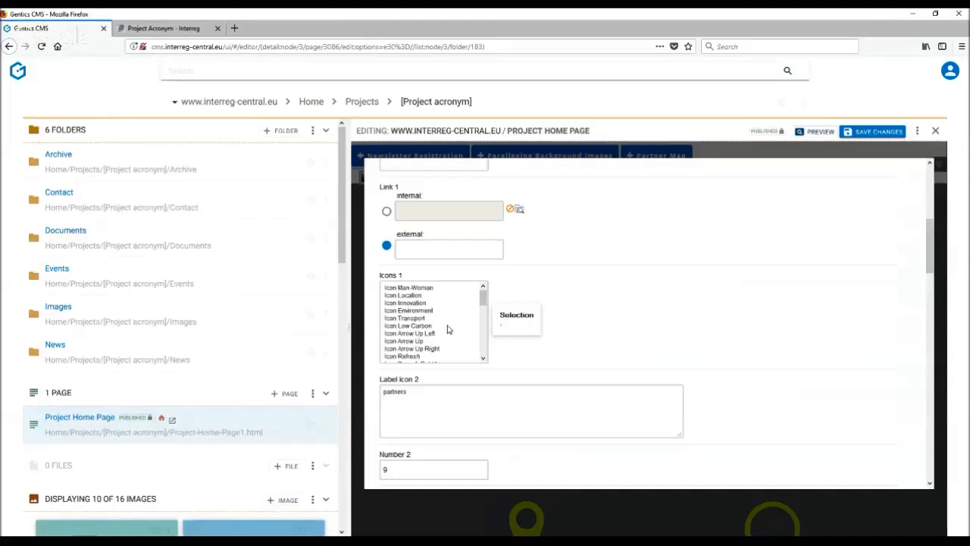
{"action": "mouse_move", "coordinate": [430, 300]}
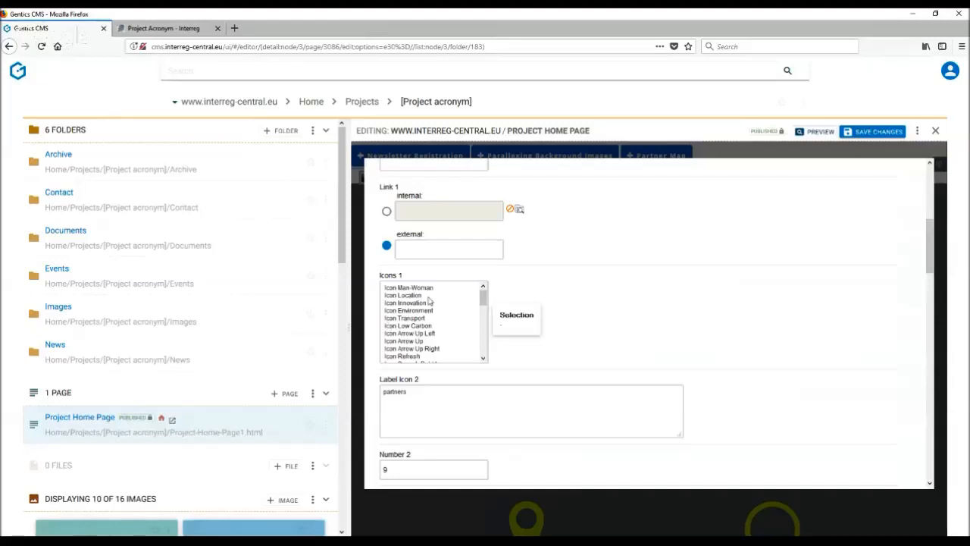
{"action": "scroll", "scroll_direction": "down", "scroll_amount": 3}
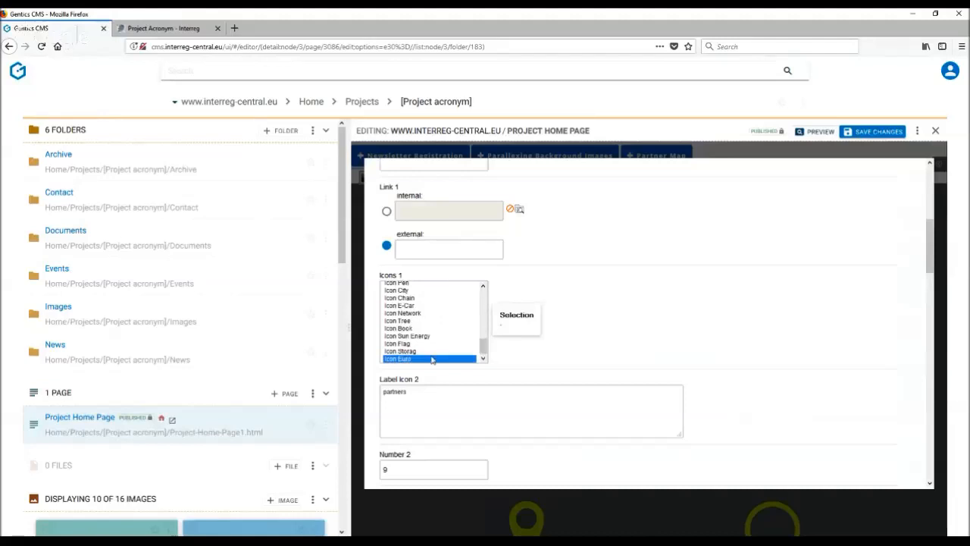
{"action": "mouse_move", "coordinate": [676, 291]}
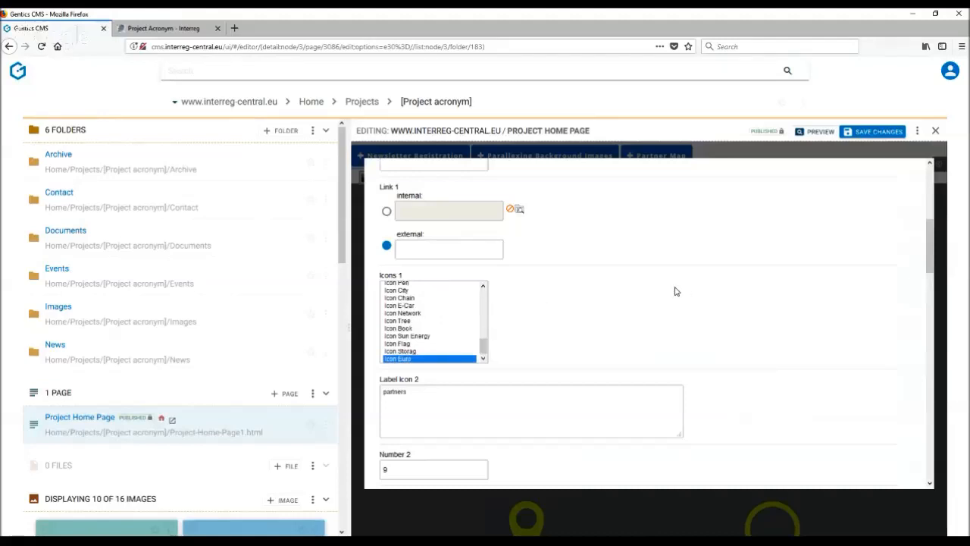
{"action": "scroll", "scroll_direction": "down", "scroll_amount": 3}
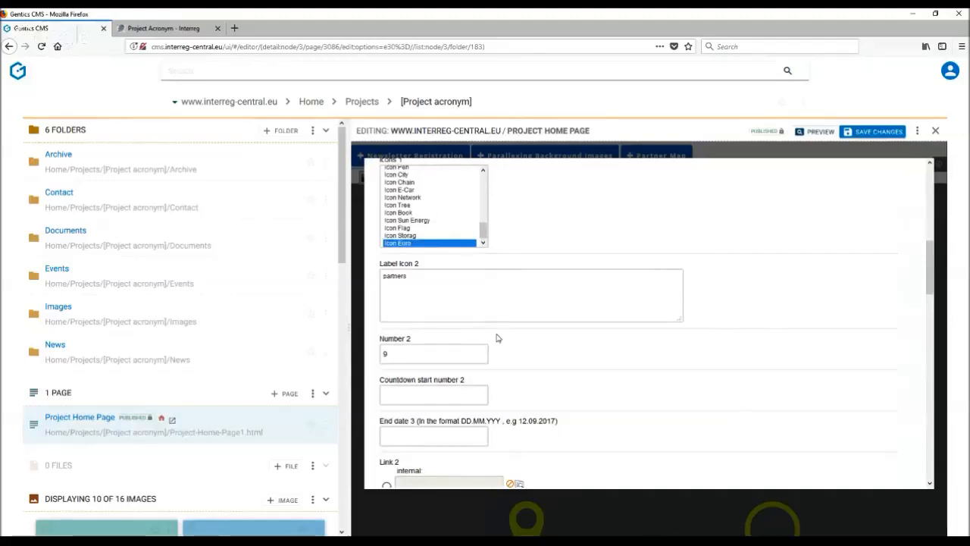
Confirm the form with Anchorname 'project in numbers' via OKAY.
{"action": "scroll", "scroll_direction": "down", "scroll_amount": 3}
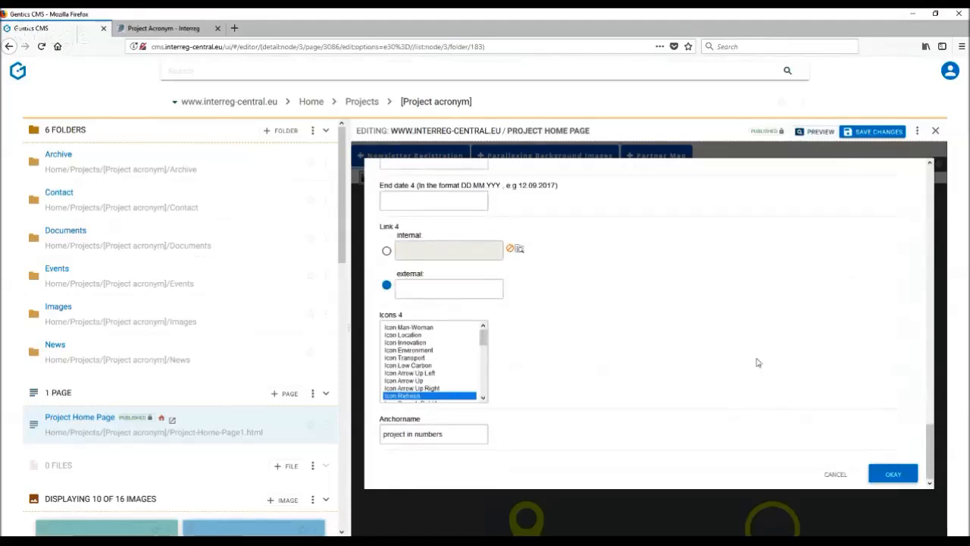
{"action": "mouse_move", "coordinate": [427, 426]}
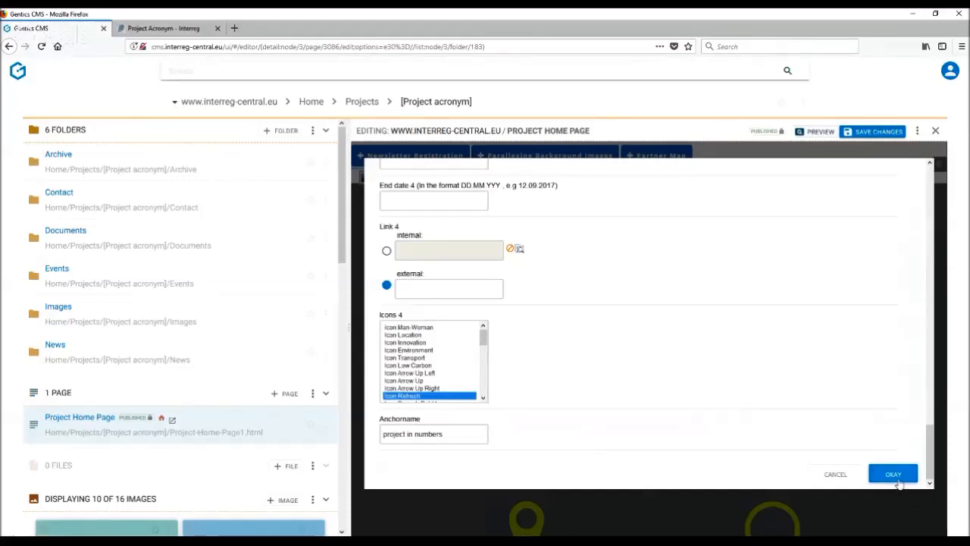
{"action": "left_click", "coordinate": [893, 473]}
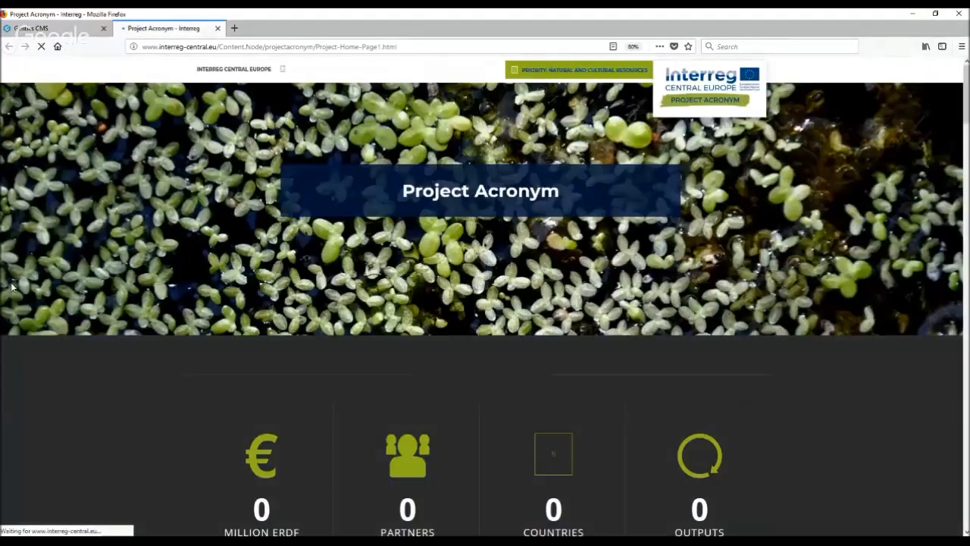
Reveal the live counters: 4.3 million ERDF, 9 partners, 6 countries, 5 outputs.
{"action": "scroll", "scroll_direction": "down", "scroll_amount": 3}
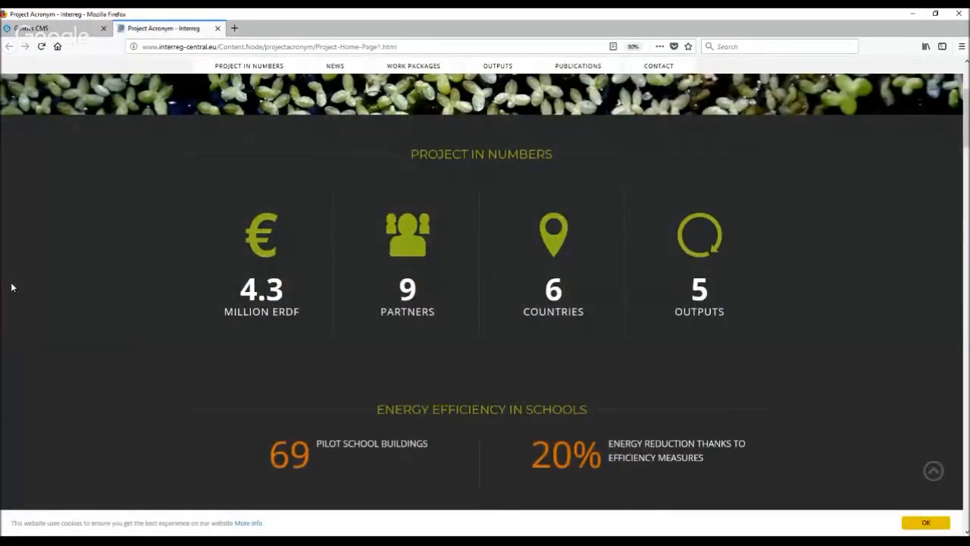
{"action": "left_click", "coordinate": [53, 27]}
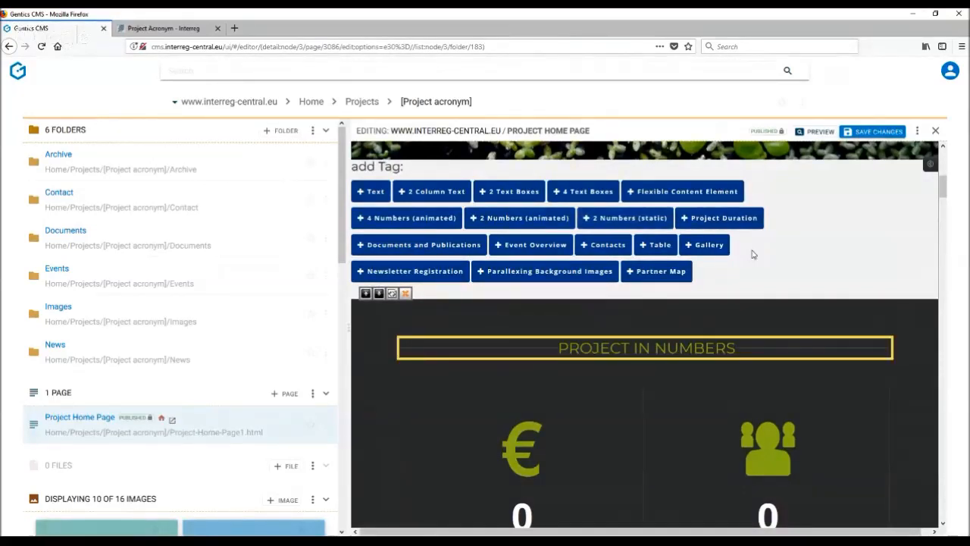
{"action": "scroll", "scroll_direction": "down", "scroll_amount": 3}
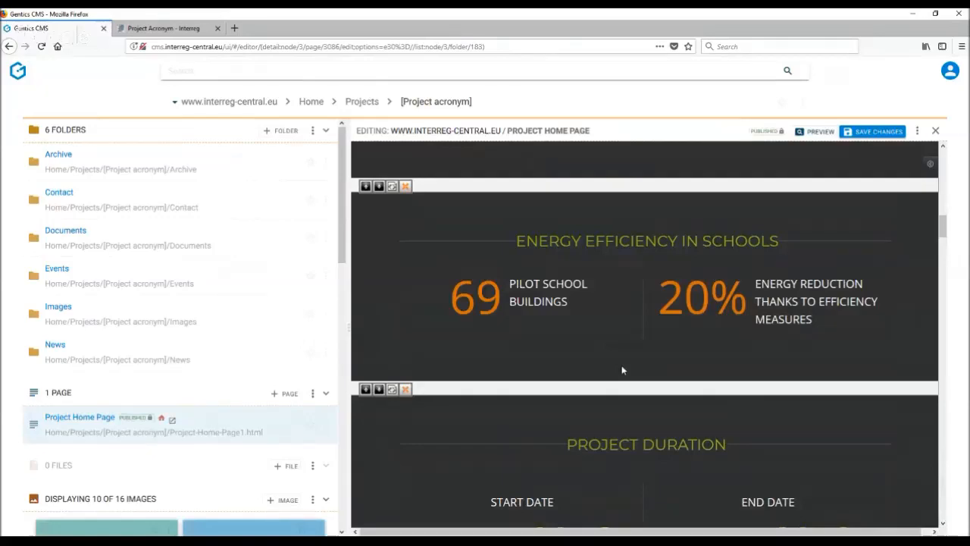
{"action": "scroll", "scroll_direction": "up", "scroll_amount": 3}
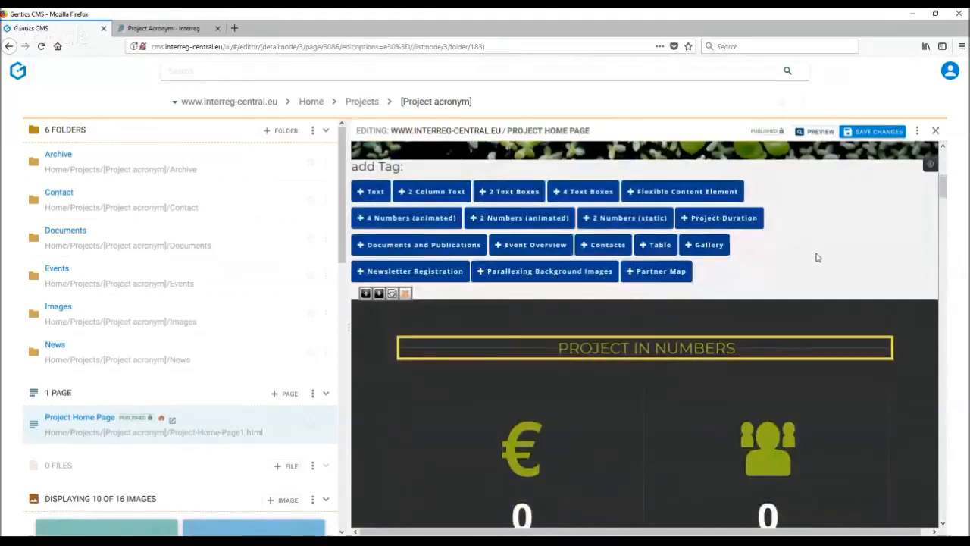
{"action": "scroll", "scroll_direction": "down", "scroll_amount": 3}
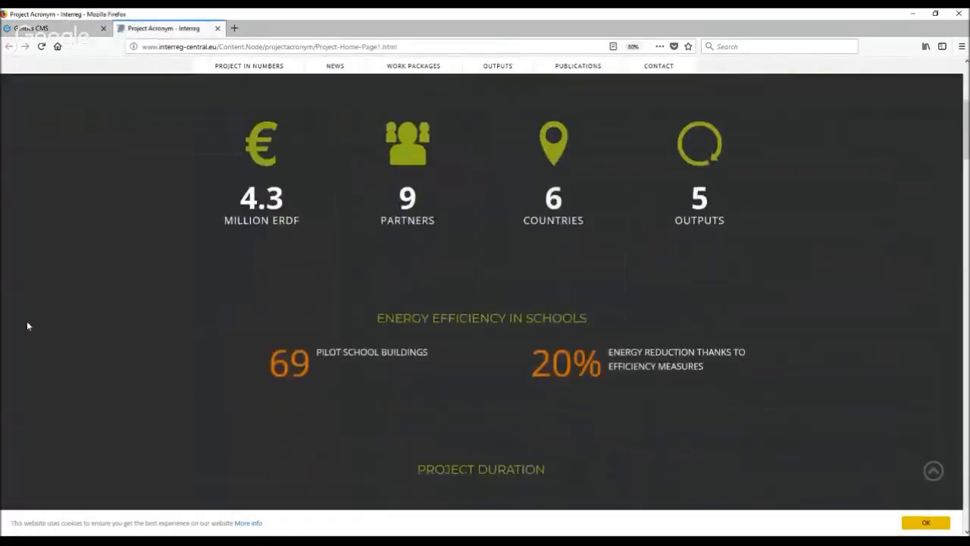
Scroll the live page to Energy efficiency in schools and Project duration June 2016 – May 2018.
{"action": "scroll", "scroll_direction": "down", "scroll_amount": 3}
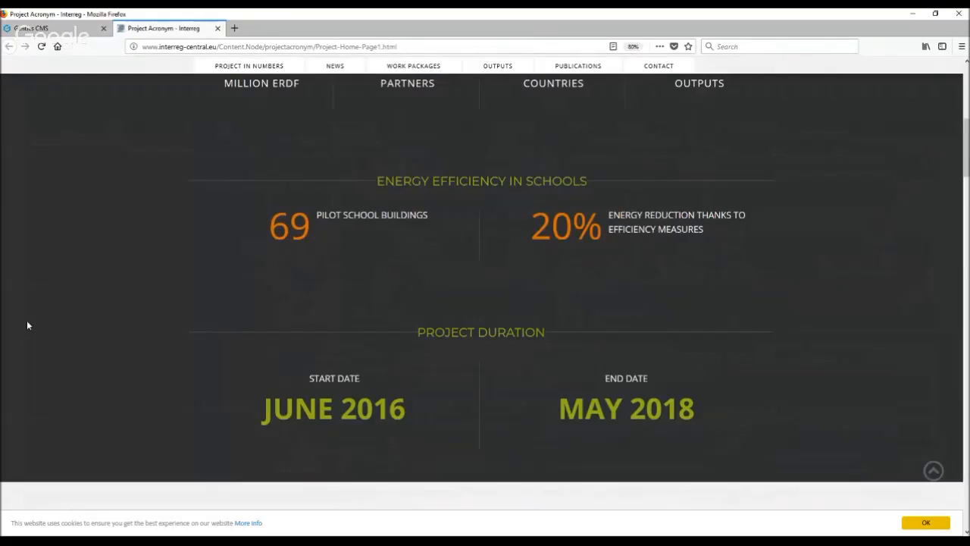
{"action": "scroll", "scroll_direction": "up", "scroll_amount": 3}
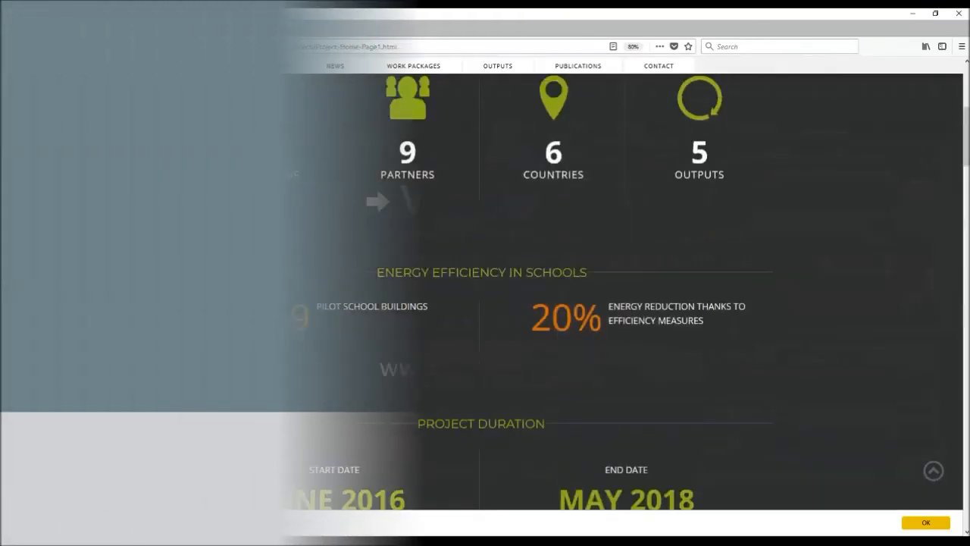